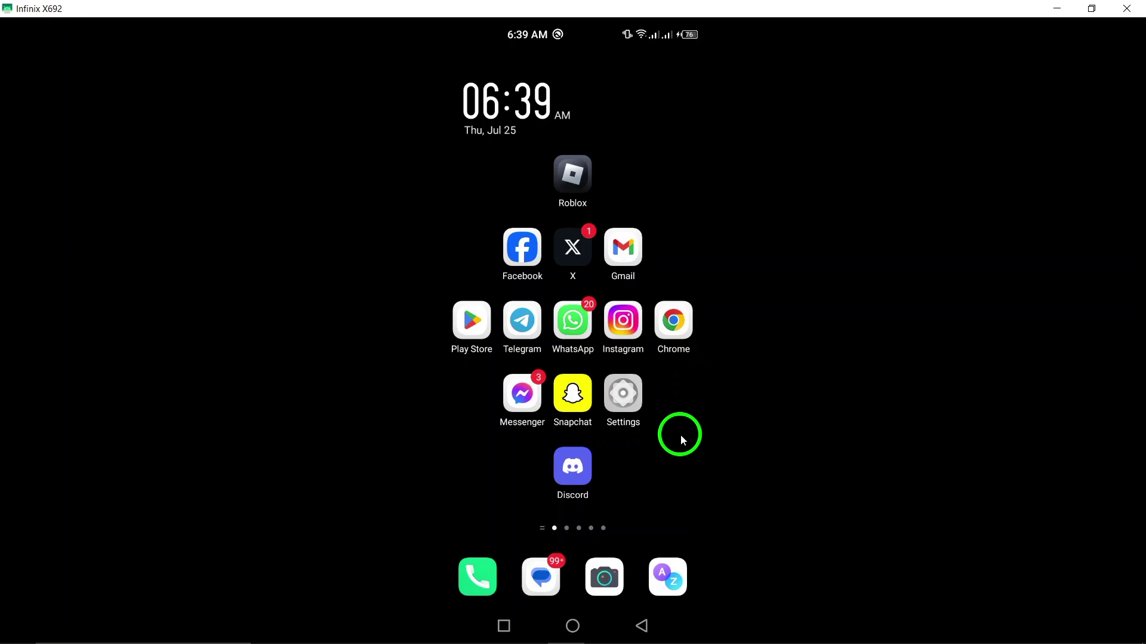
pyautogui.moveTo(706, 431)
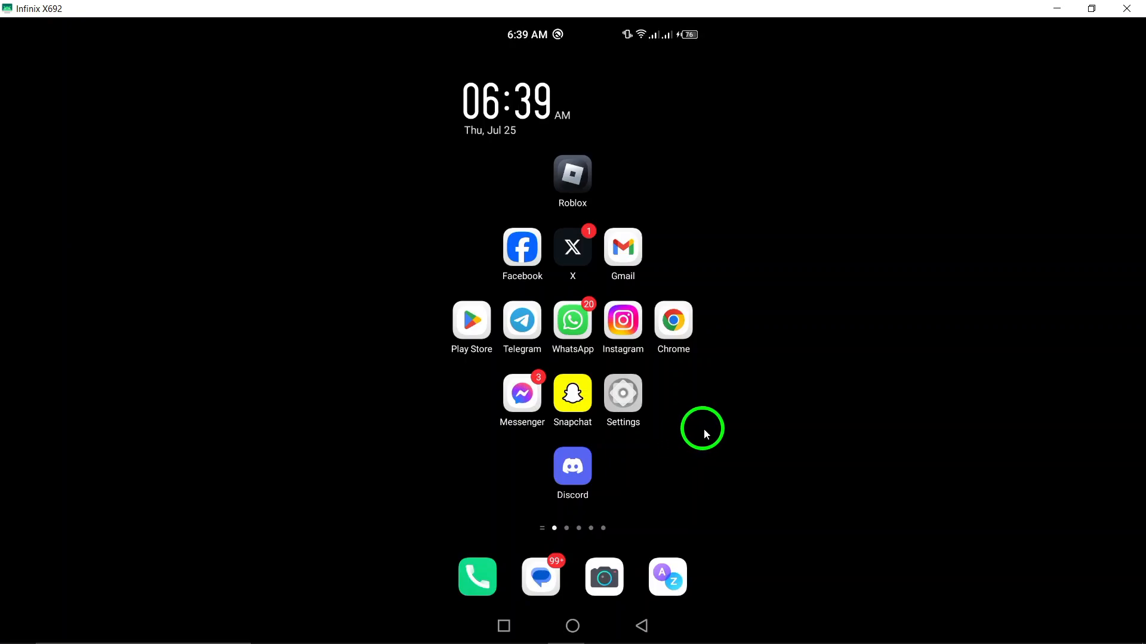
pyautogui.click(573, 465)
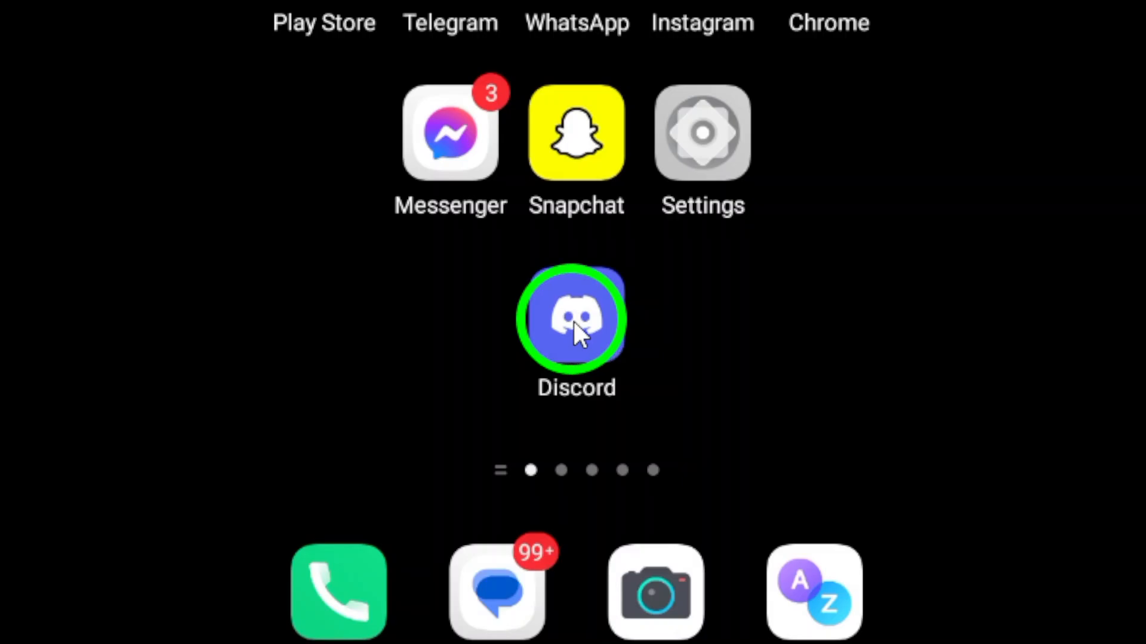
pyautogui.click(576, 320)
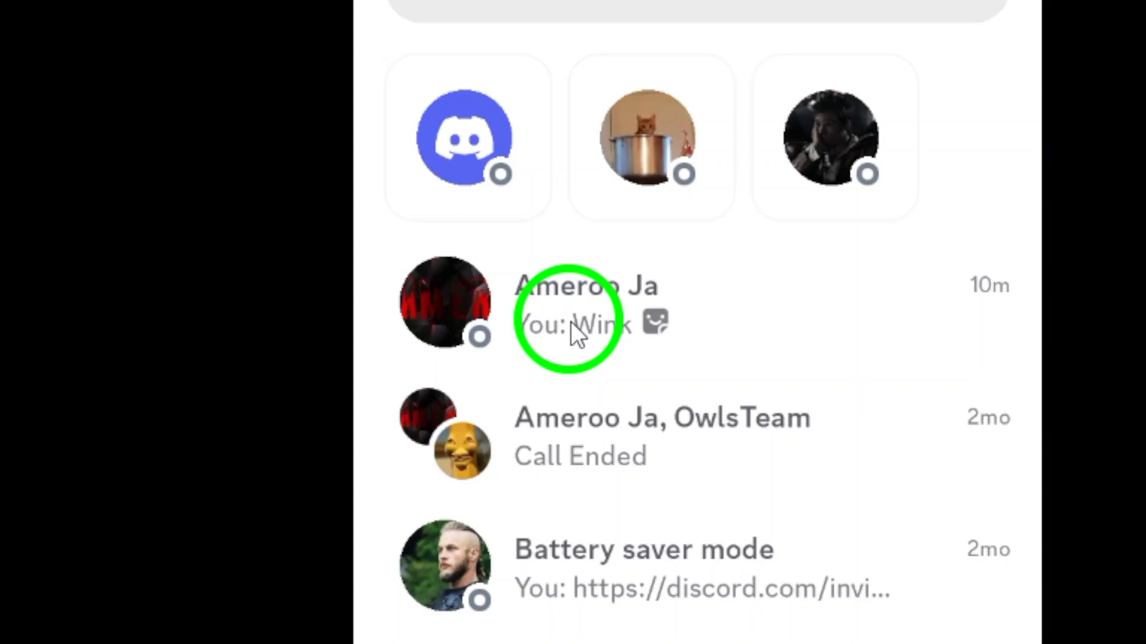
pyautogui.click(585, 289)
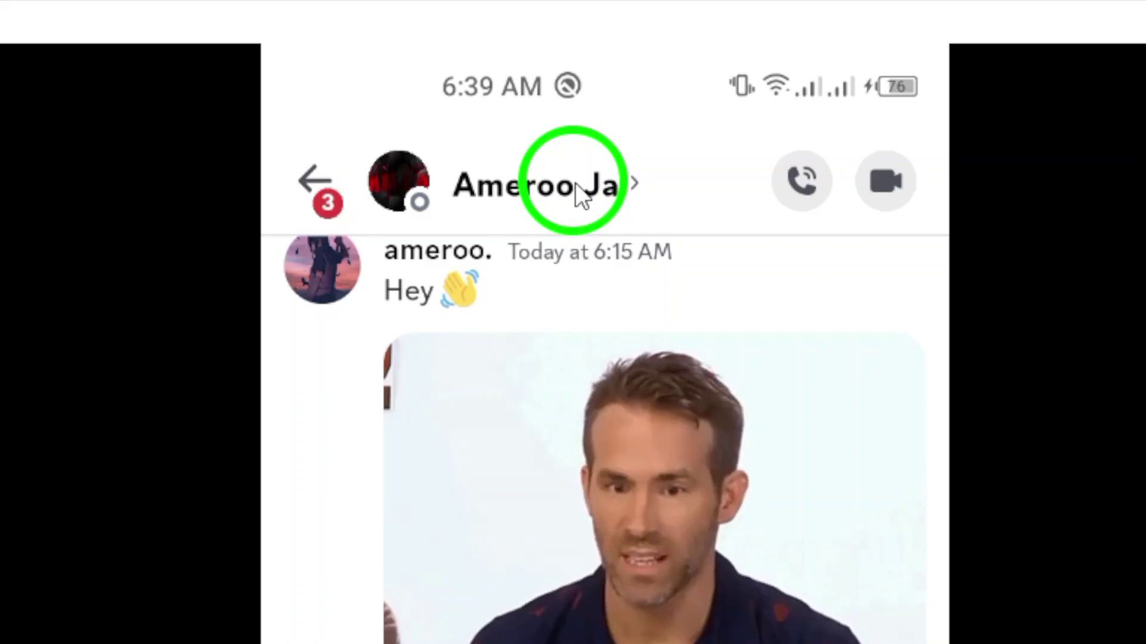
pyautogui.click(563, 191)
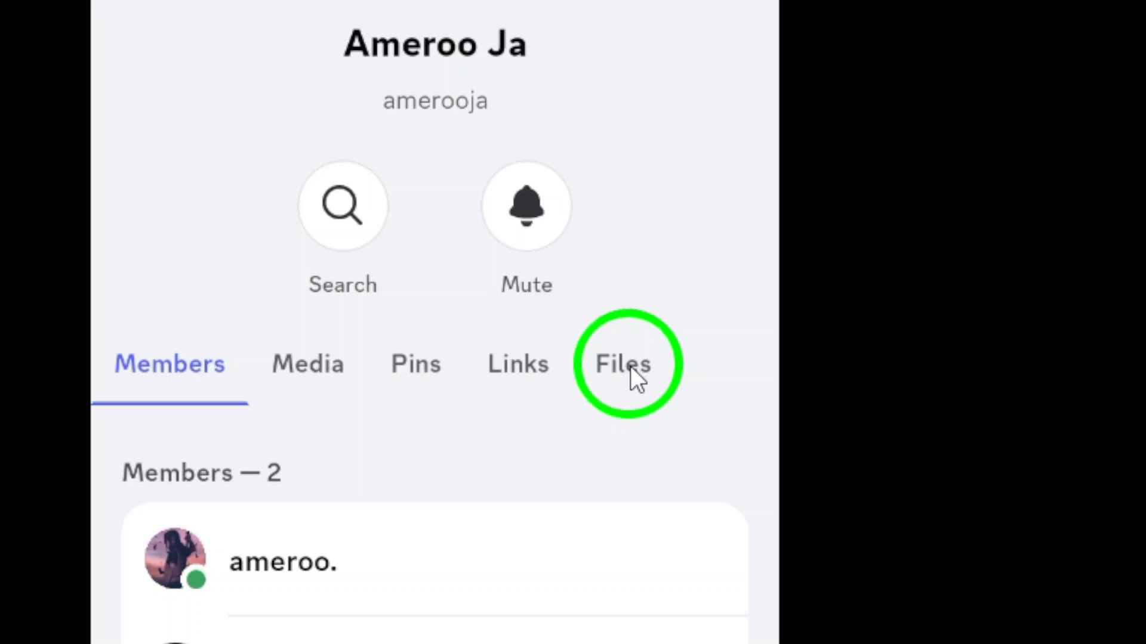
pyautogui.click(623, 365)
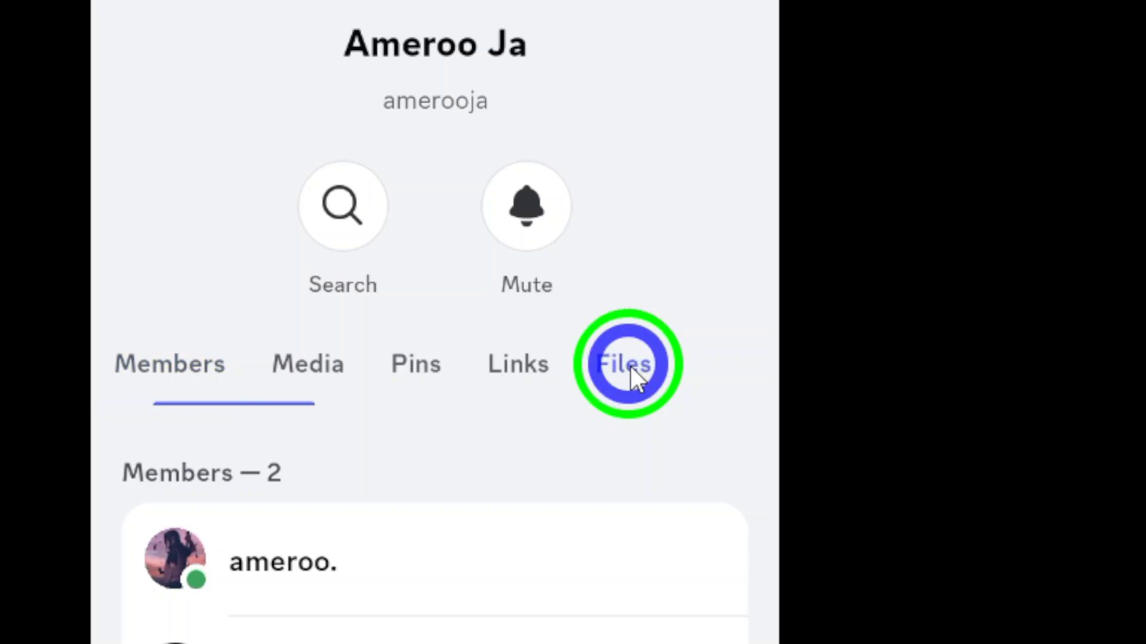
pyautogui.click(623, 363)
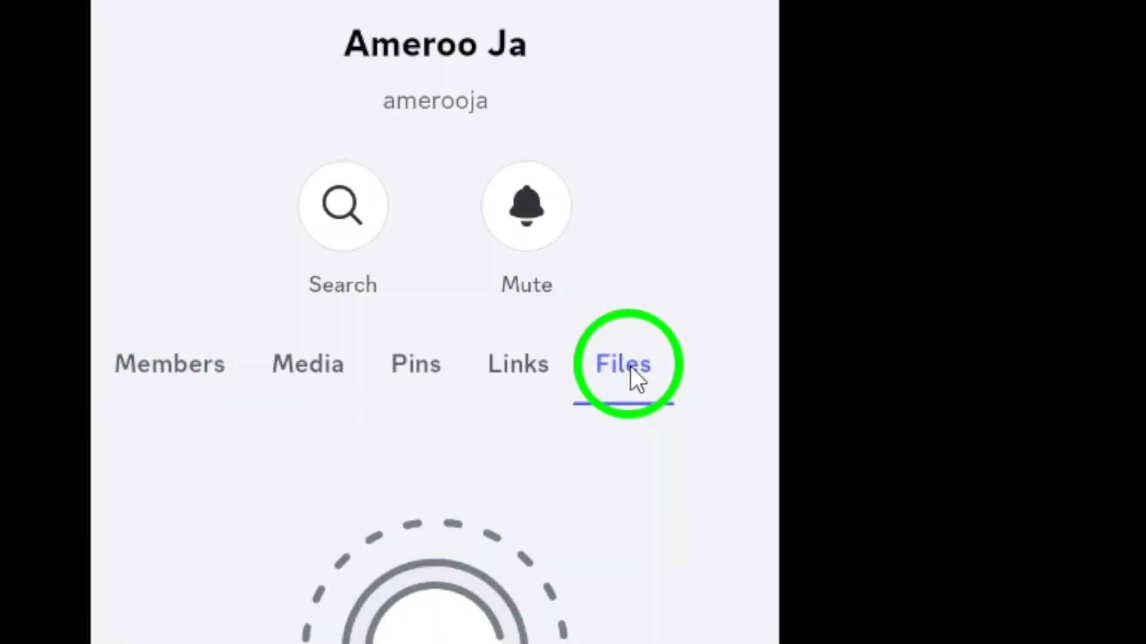